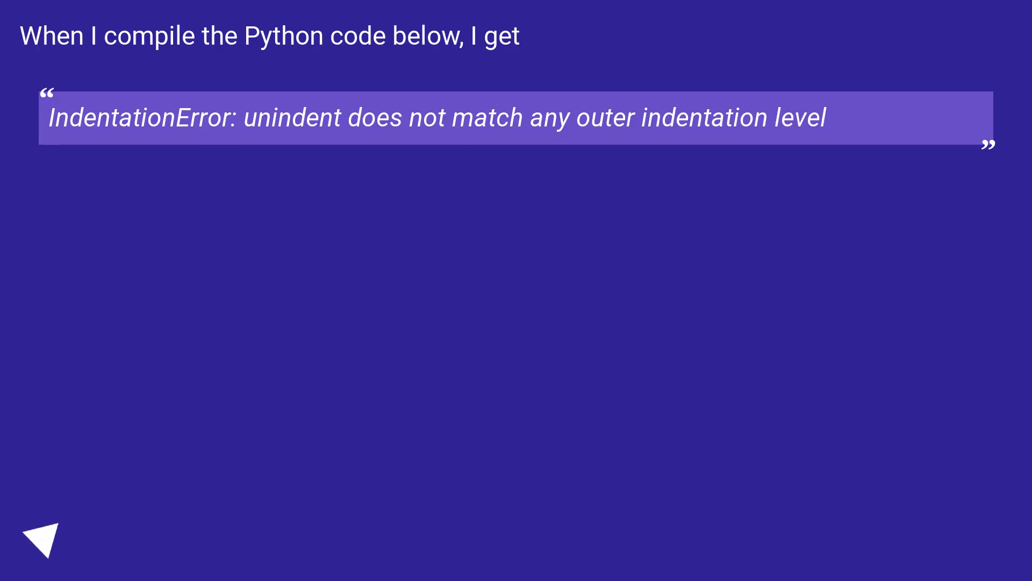
left_click(43, 539)
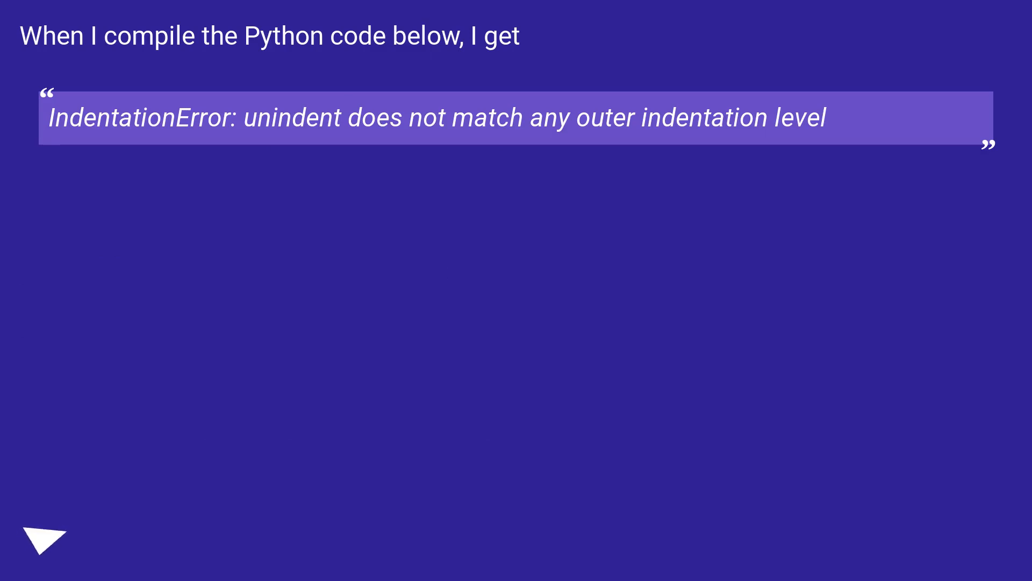
left_click(44, 538)
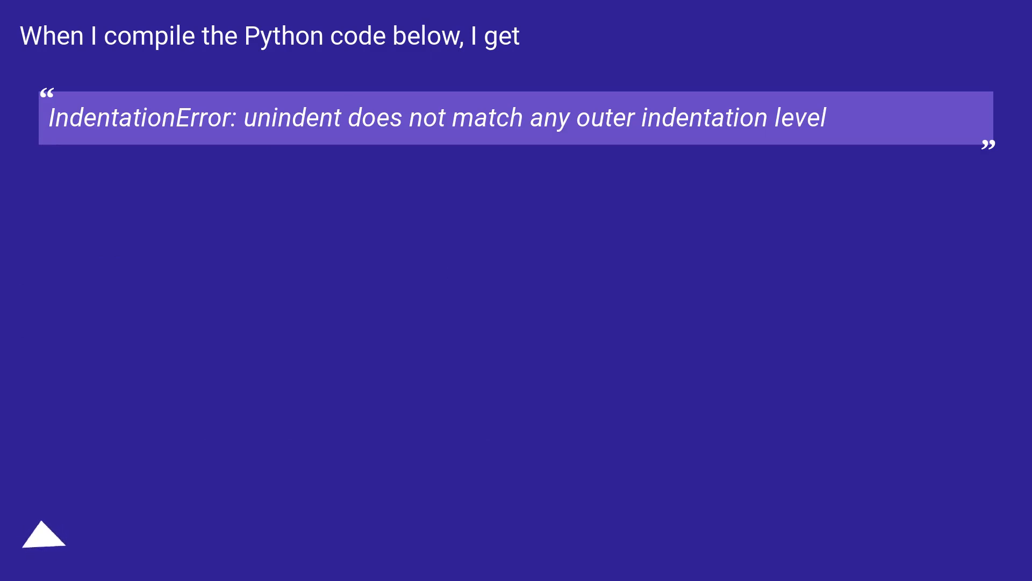
left_click(45, 539)
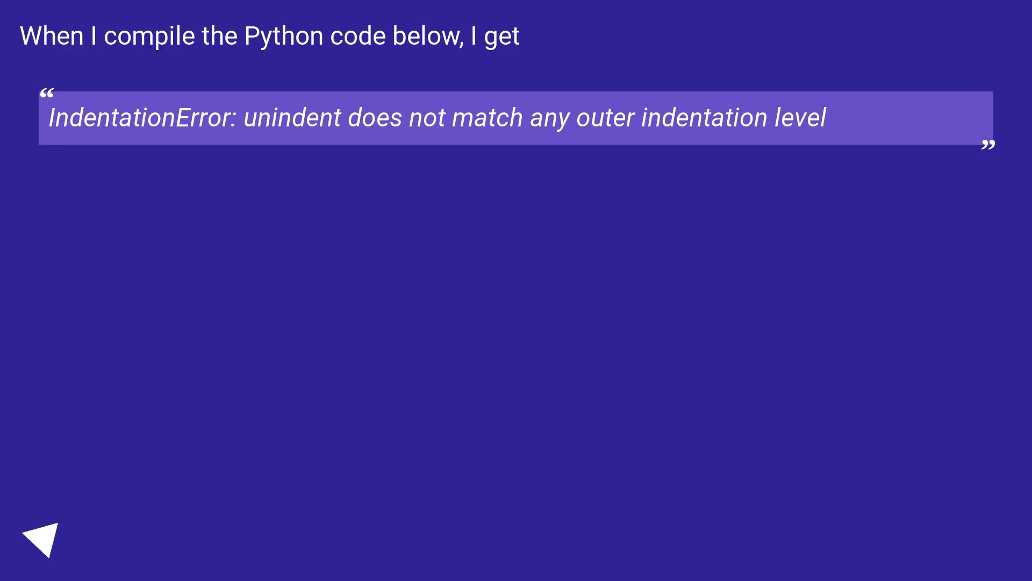
left_click(43, 537)
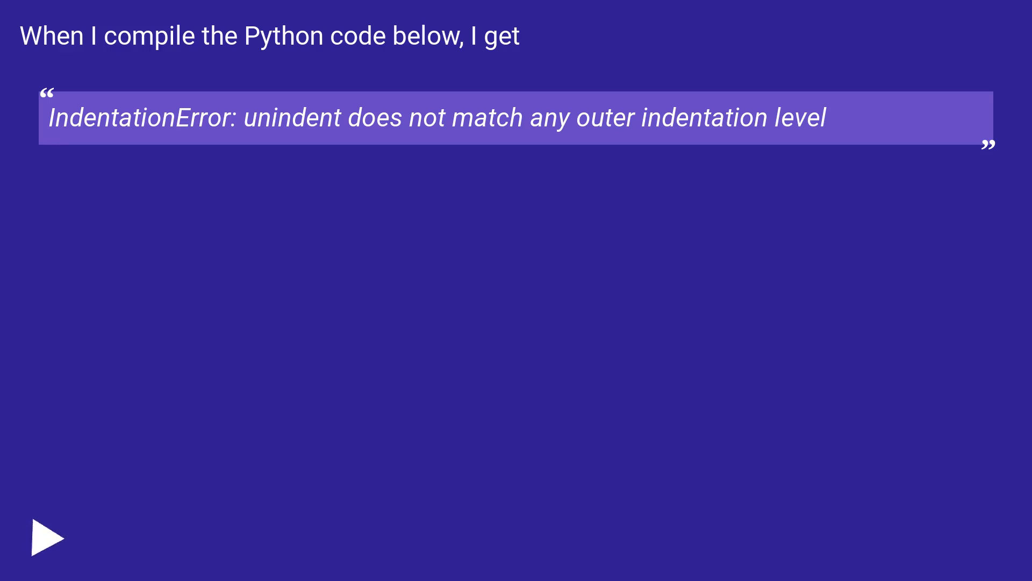
left_click(47, 537)
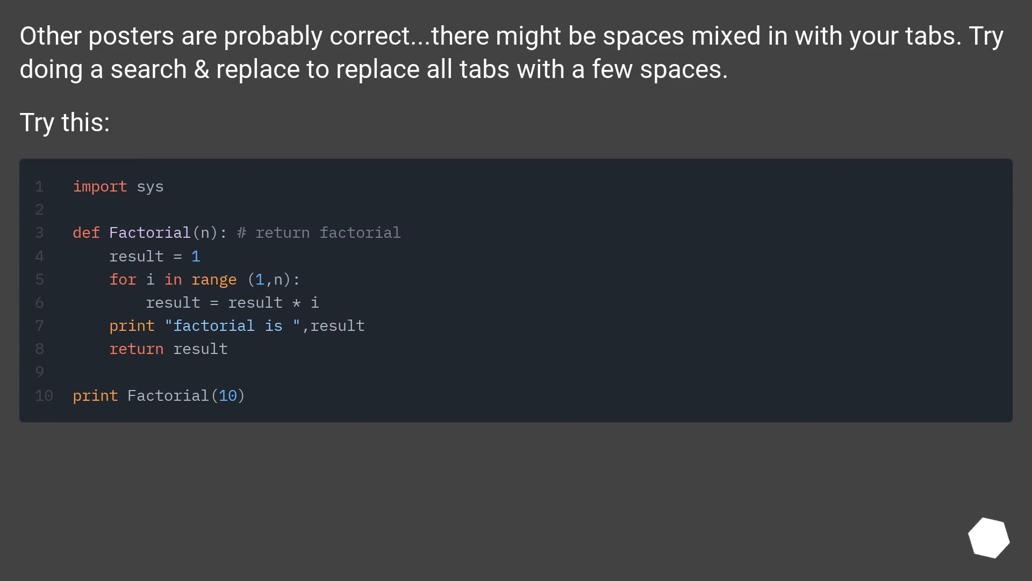
scroll("down", 3)
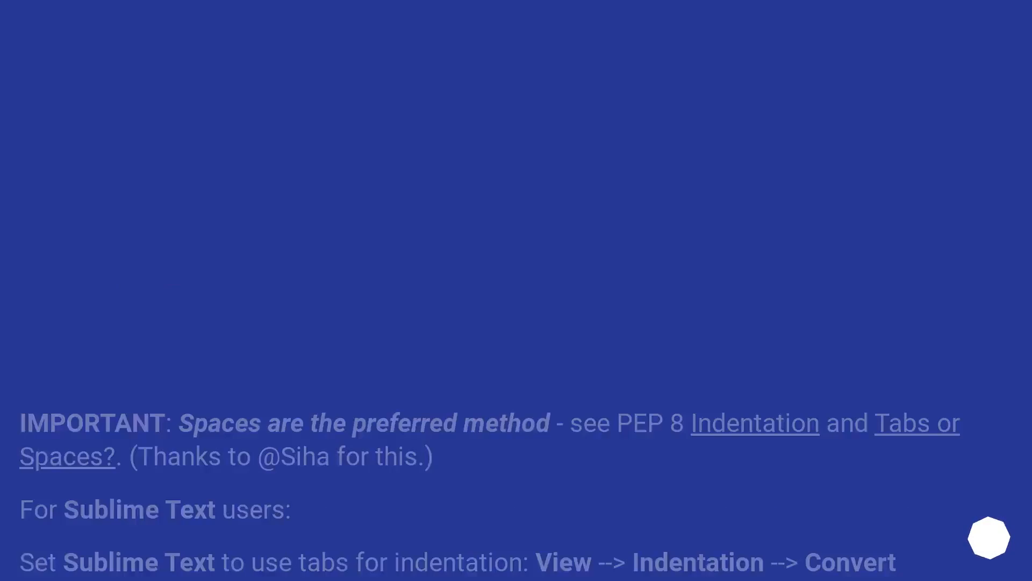
scroll("up", 3)
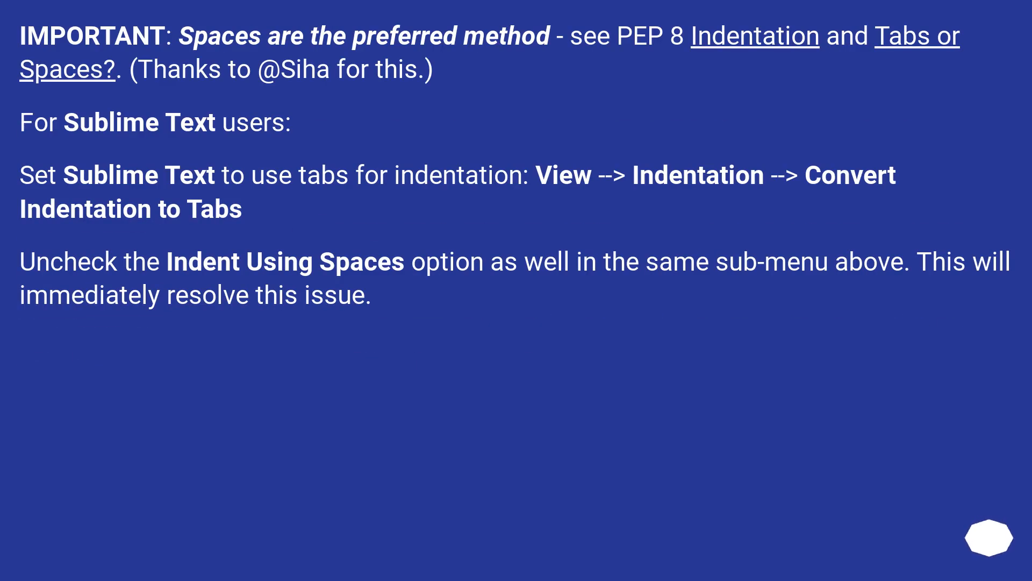